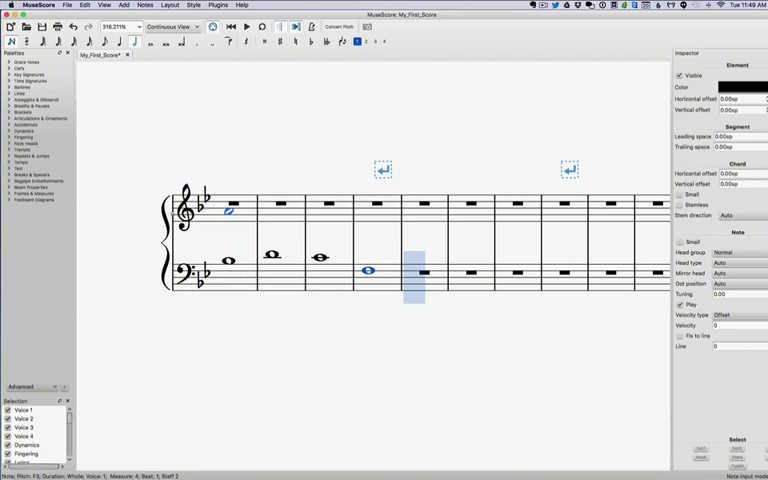
# Enter half notes on the upper staff across measures 1–3 above the bass whole notes
pyautogui.click(228, 204)
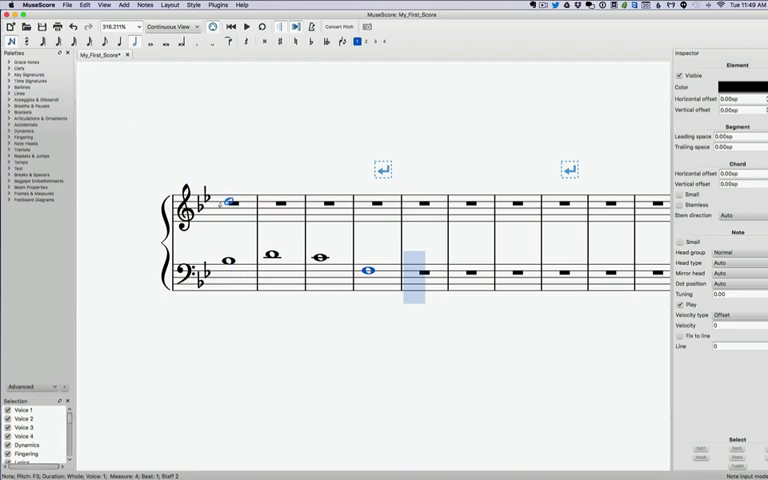
pyautogui.click(230, 204)
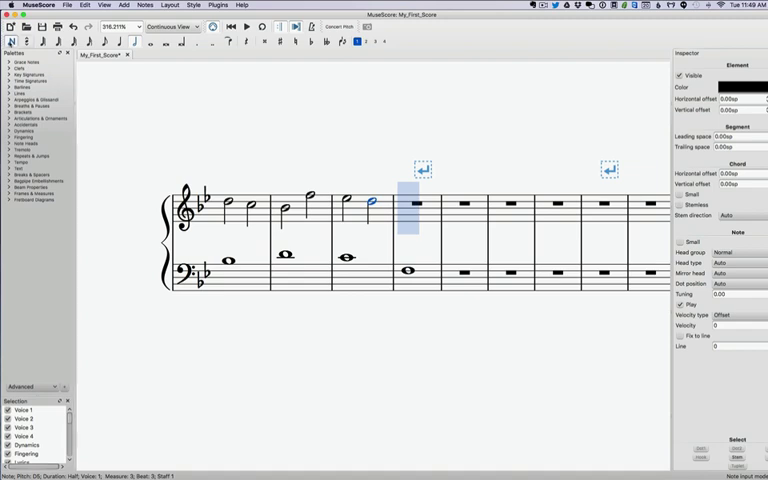
pyautogui.click(252, 316)
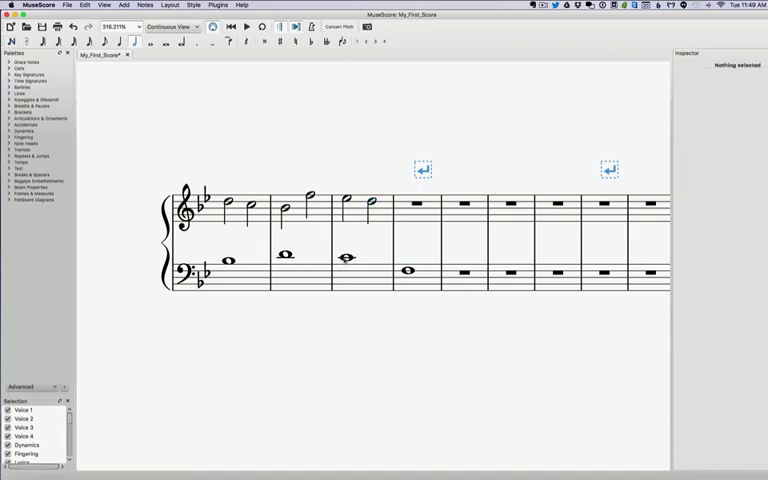
# Add two half notes in measure 4 of the treble staff over the bass whole note
pyautogui.click(416, 204)
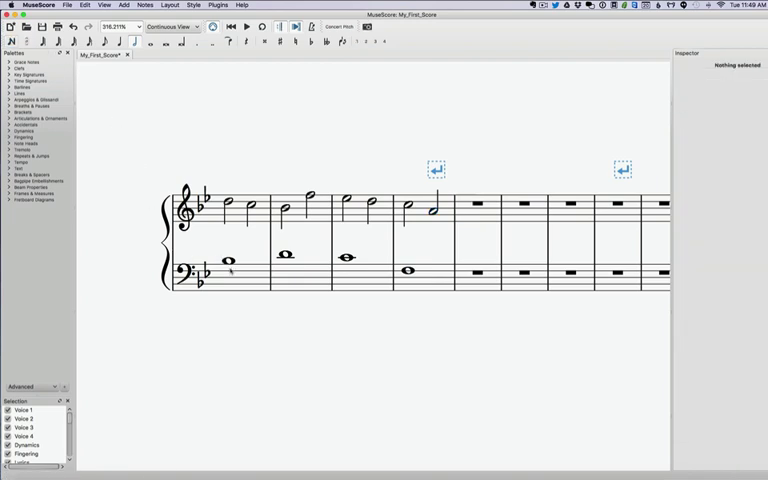
pyautogui.click(224, 262)
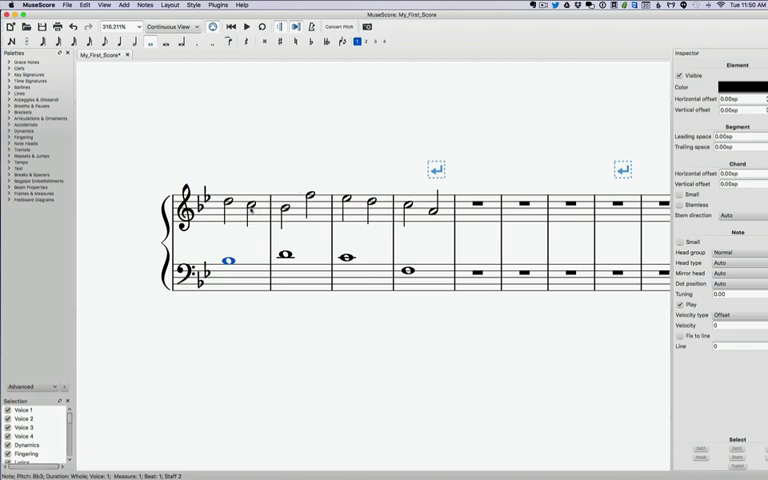
pyautogui.click(252, 206)
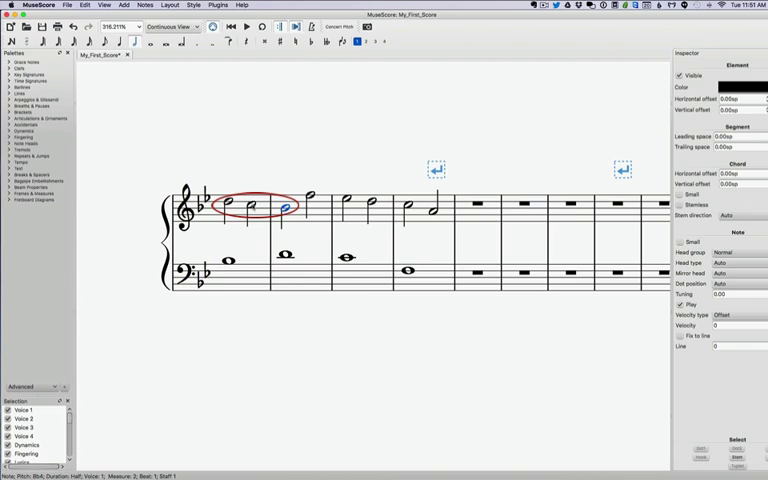
pyautogui.click(252, 208)
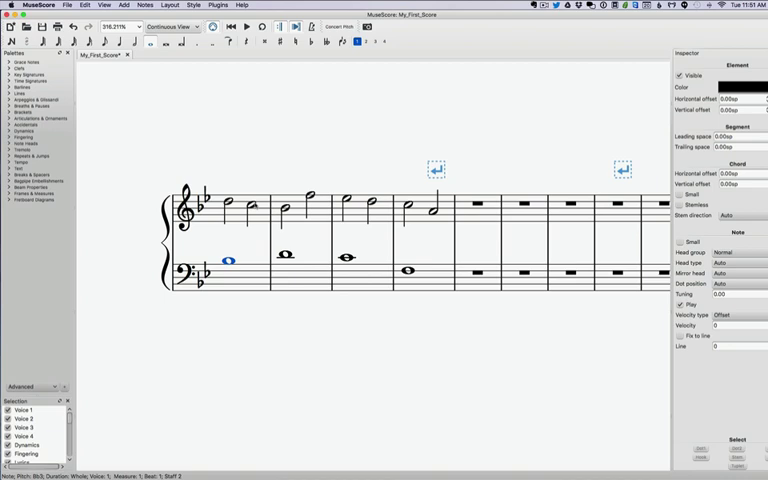
pyautogui.click(252, 204)
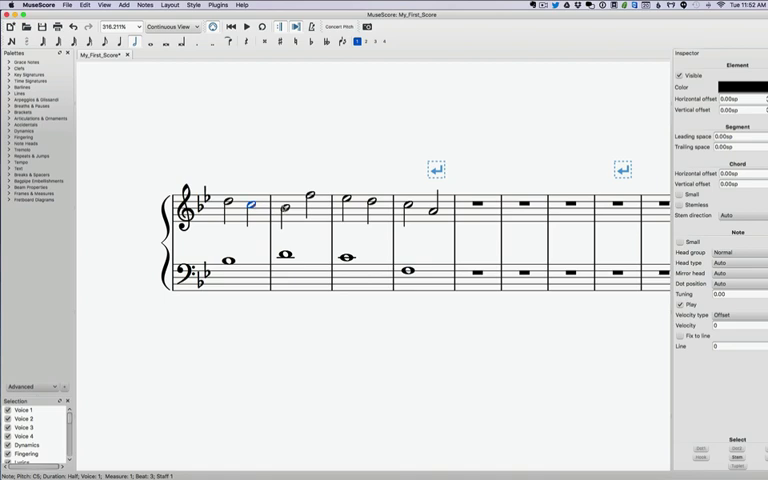
pyautogui.click(284, 252)
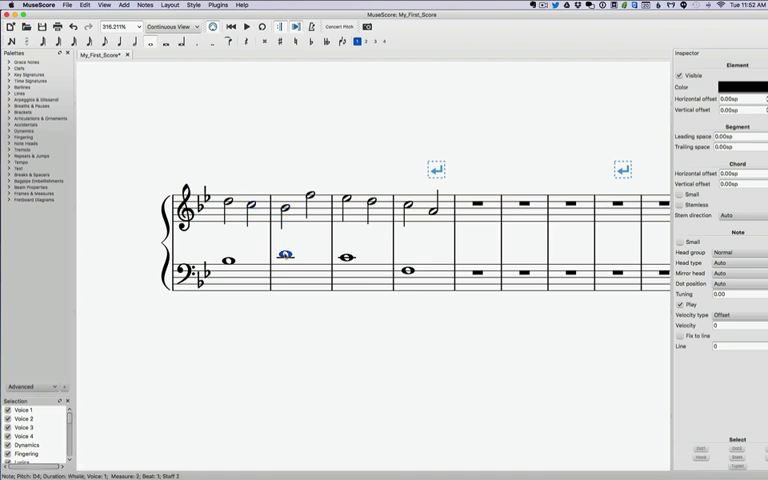
pyautogui.click(370, 204)
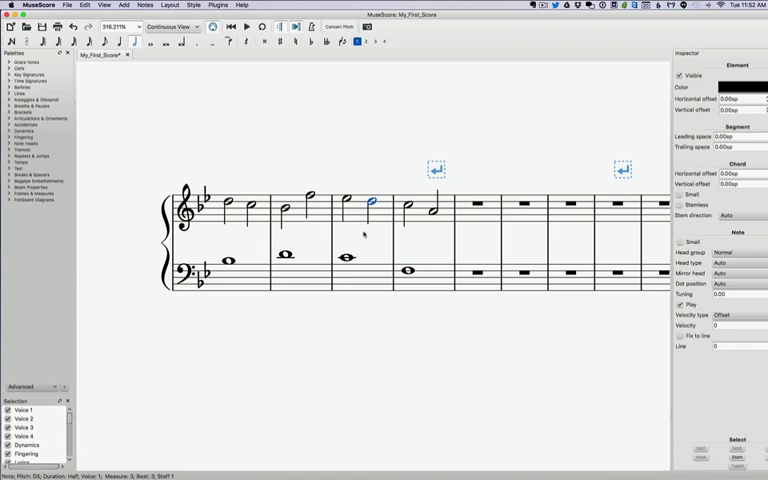